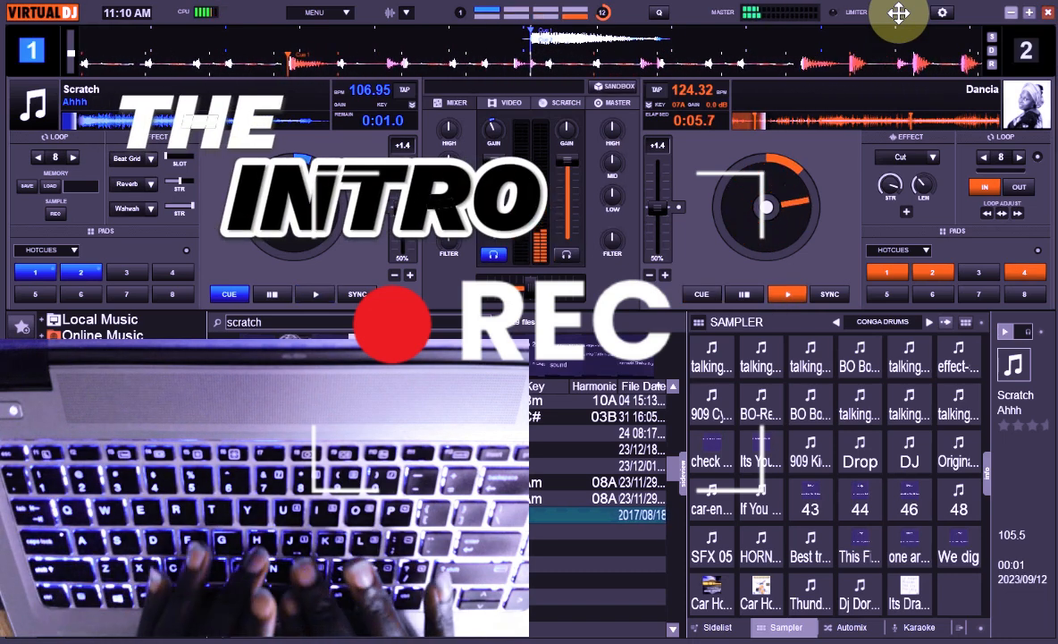
Fire the Scratch sample on deck 1 over Dancia's playing loop, leaving it back at its cue.
click(314, 294)
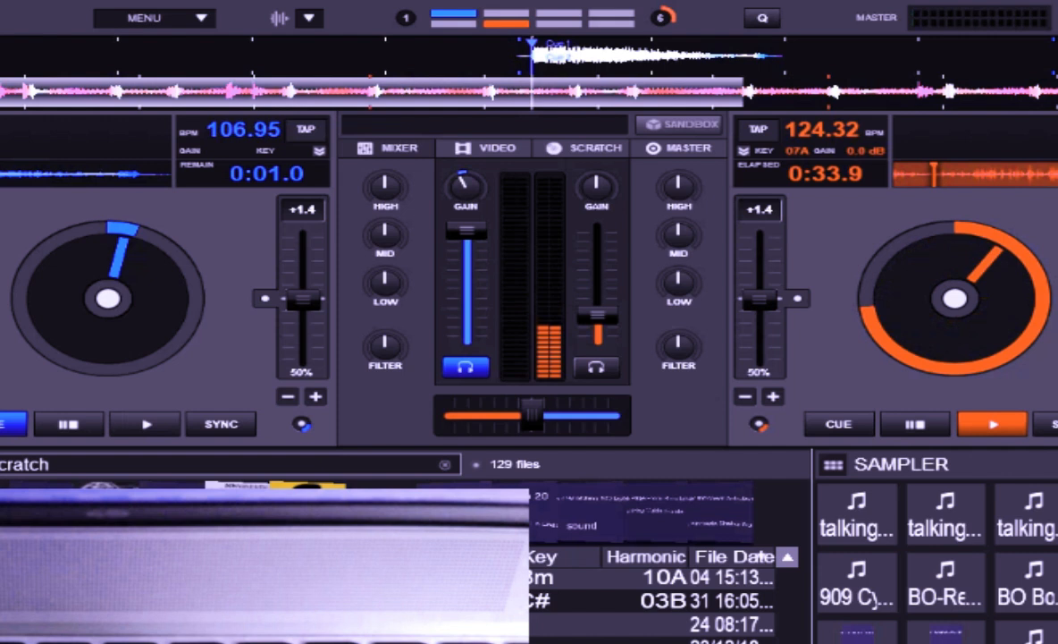
click(145, 424)
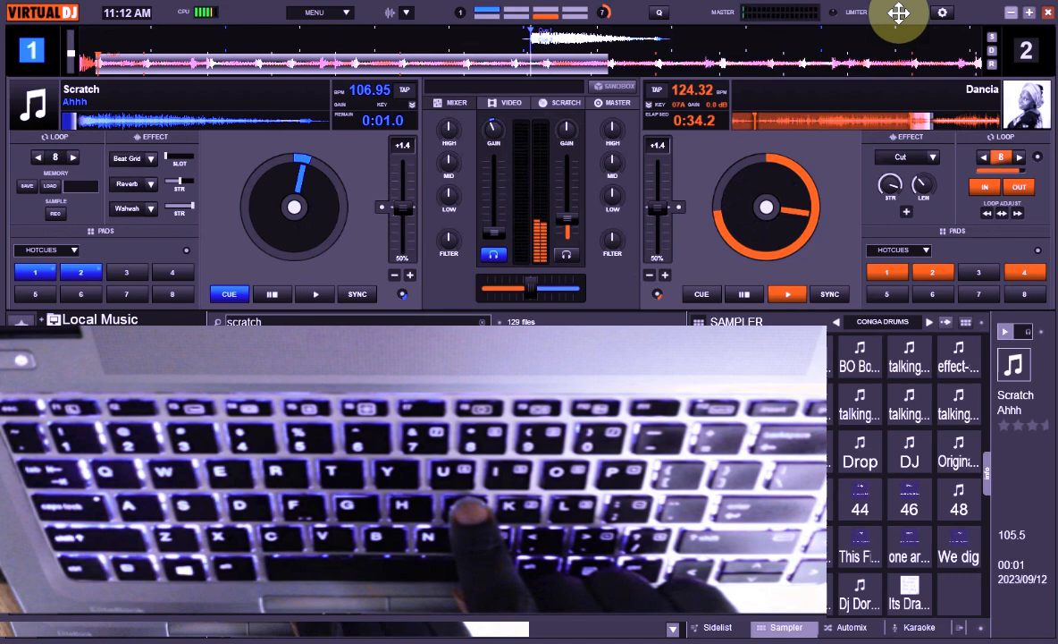
click(315, 294)
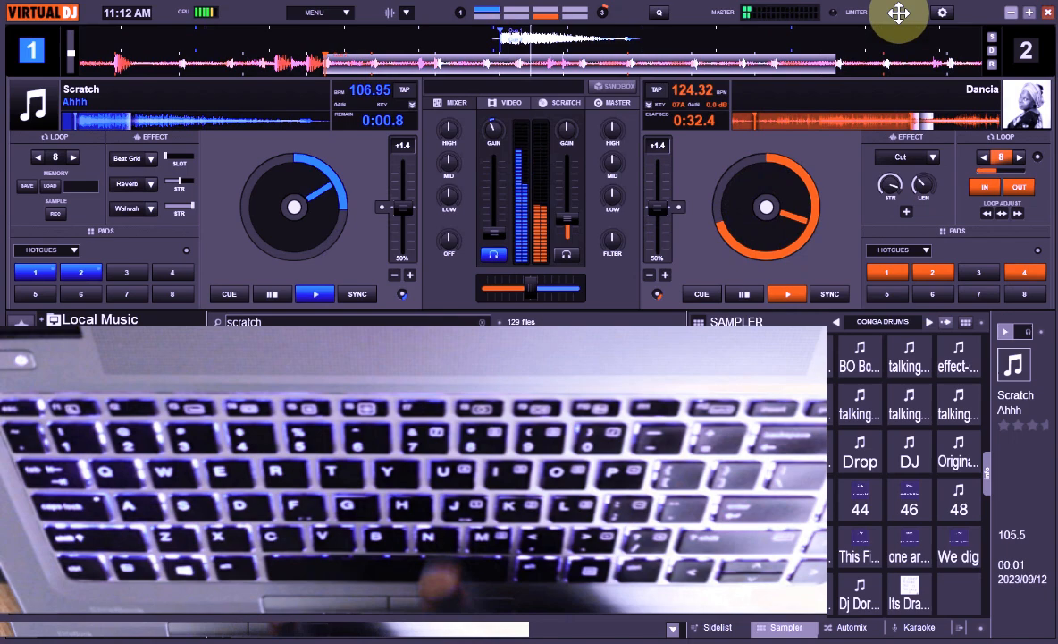
click(228, 293)
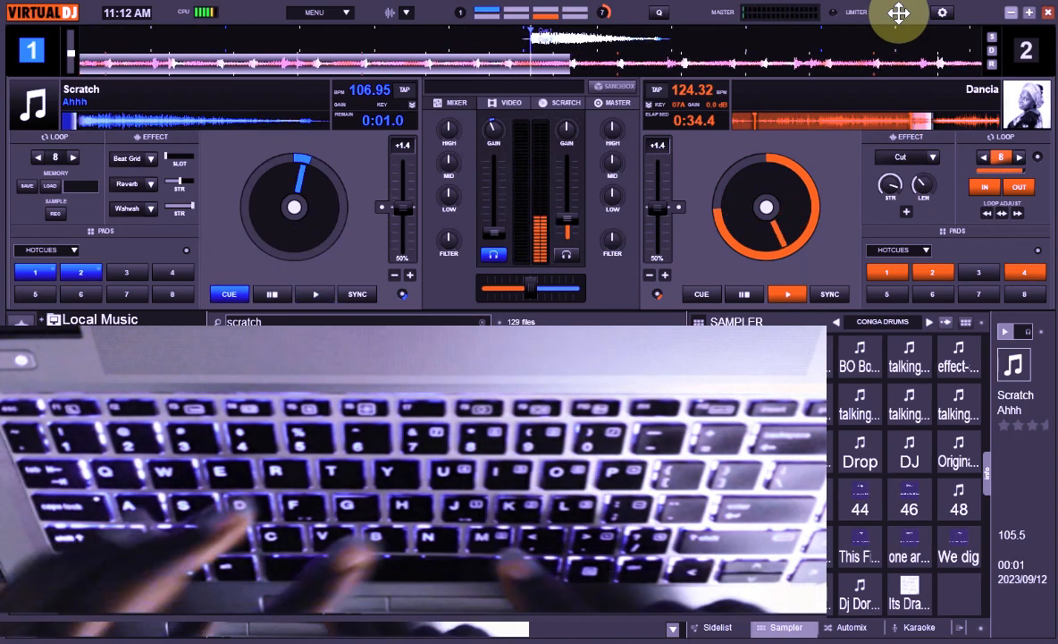